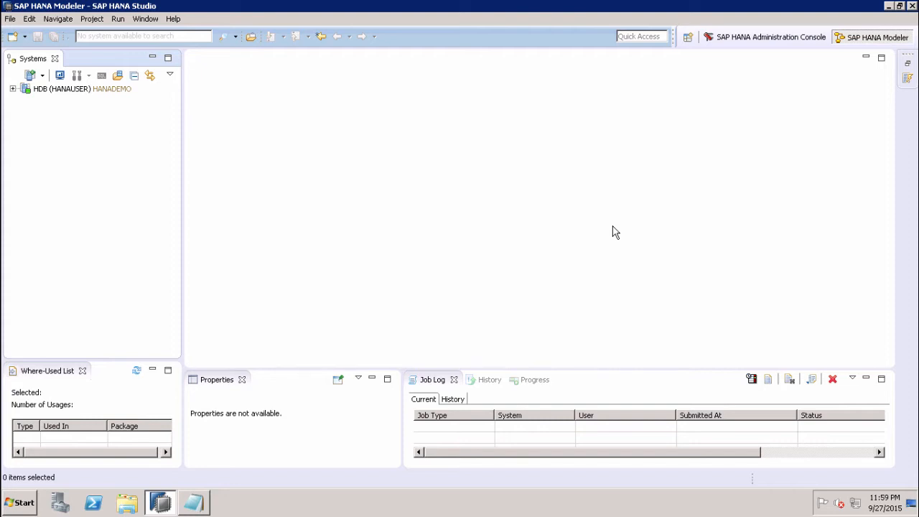
{"action": "mouse_move", "coordinate": [92, 118]}
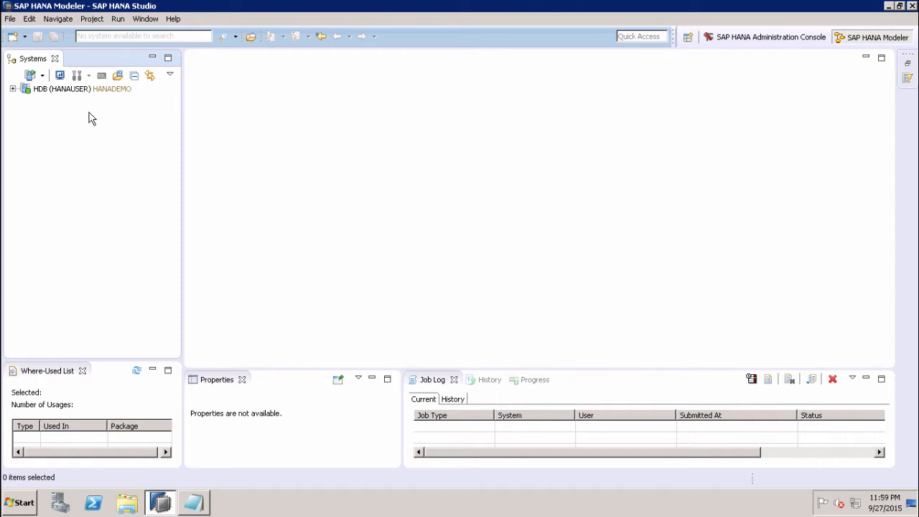
Select the HDB (HANAUSER) HANADEMO system in the Systems view.
{"action": "left_click", "coordinate": [60, 89]}
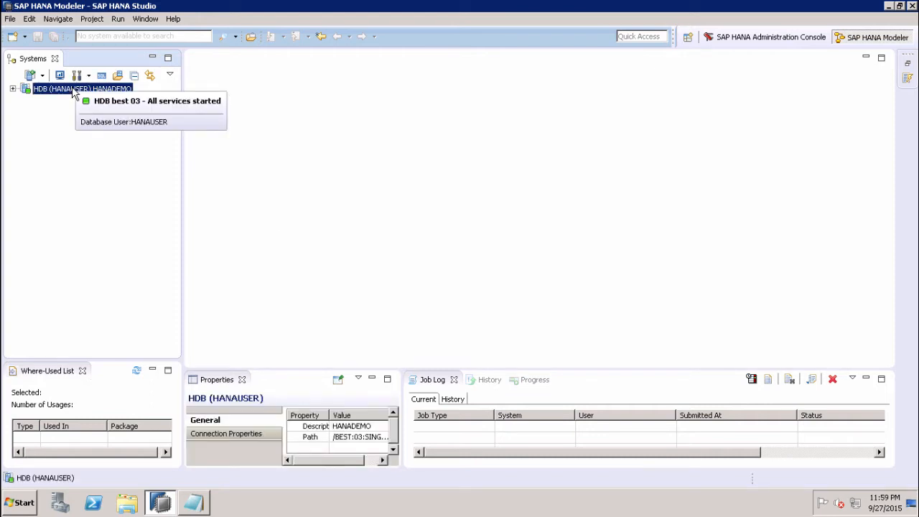
{"action": "mouse_move", "coordinate": [61, 75]}
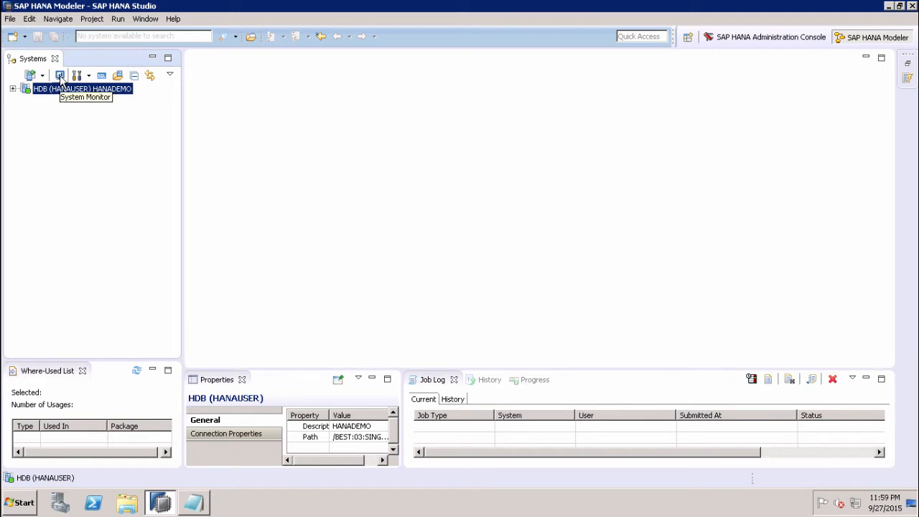
Open the System Monitor and launch the Administration editor for the HDB system.
{"action": "left_click", "coordinate": [61, 75]}
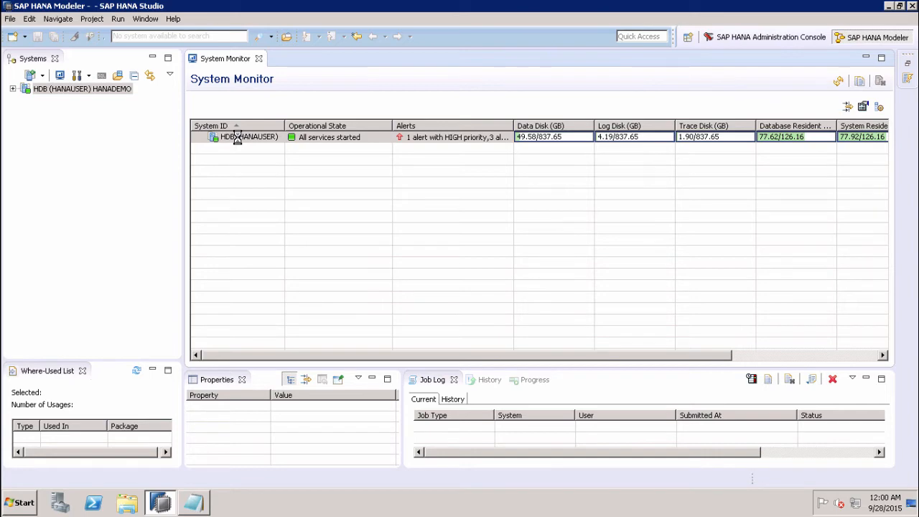
{"action": "double_click", "coordinate": [237, 138]}
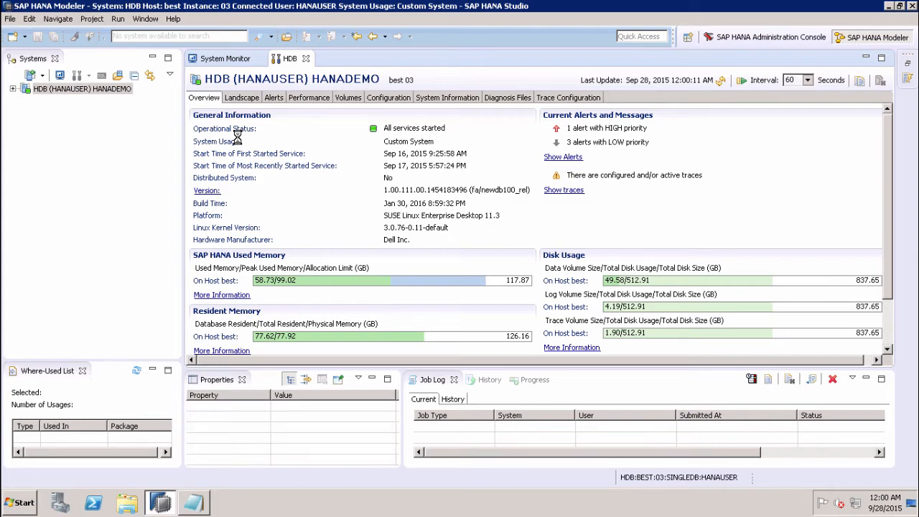
{"action": "mouse_move", "coordinate": [273, 104]}
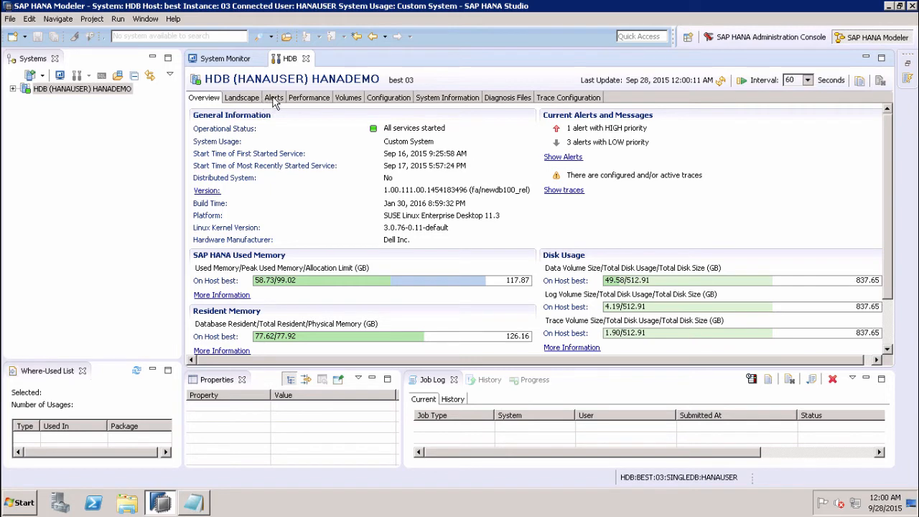
Show the HDB system's current alerts and review the Show filter options.
{"action": "left_click", "coordinate": [272, 97]}
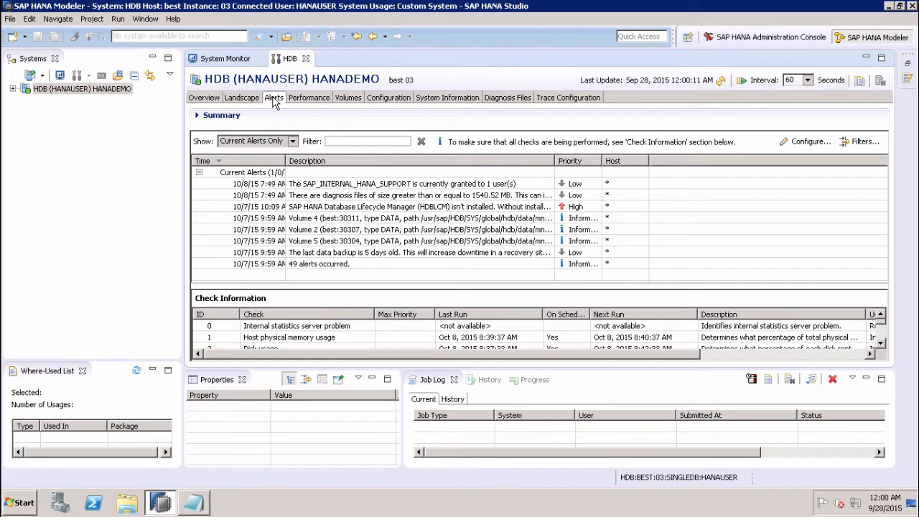
{"action": "left_click", "coordinate": [293, 140]}
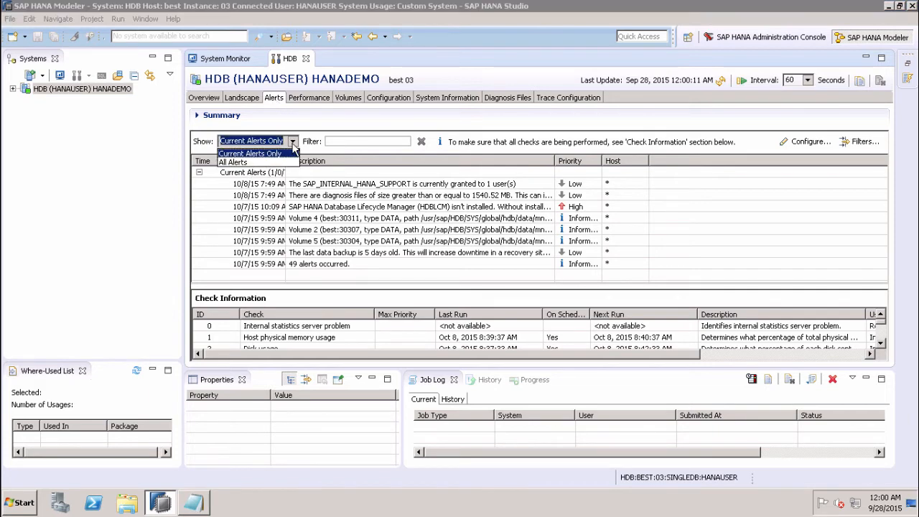
{"action": "mouse_move", "coordinate": [264, 161]}
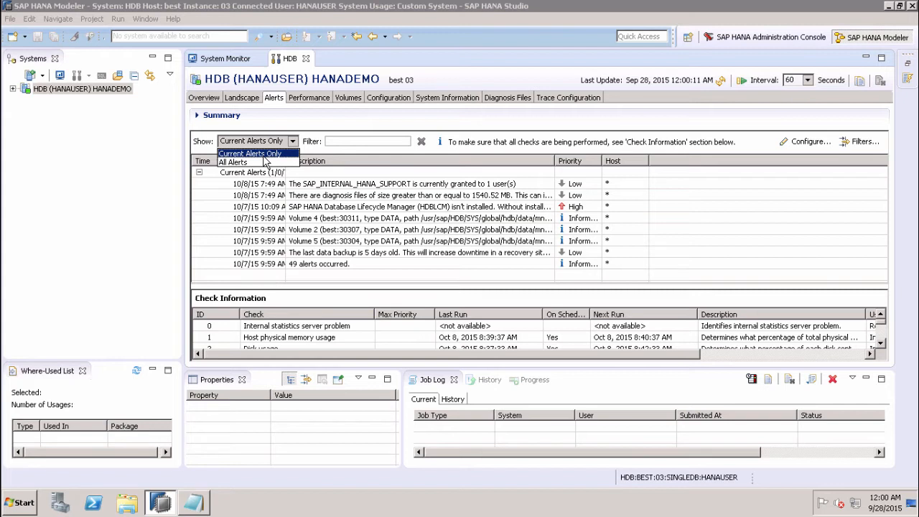
{"action": "mouse_move", "coordinate": [282, 161]}
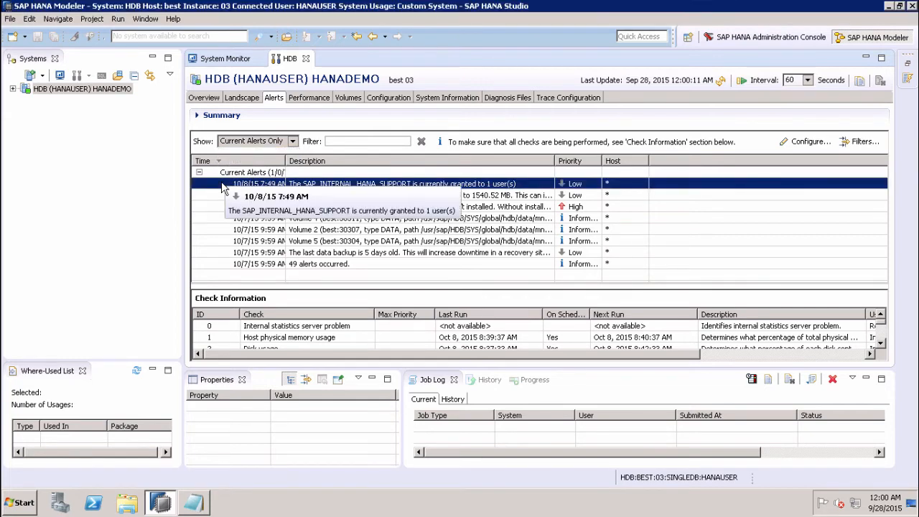
{"action": "mouse_move", "coordinate": [351, 184]}
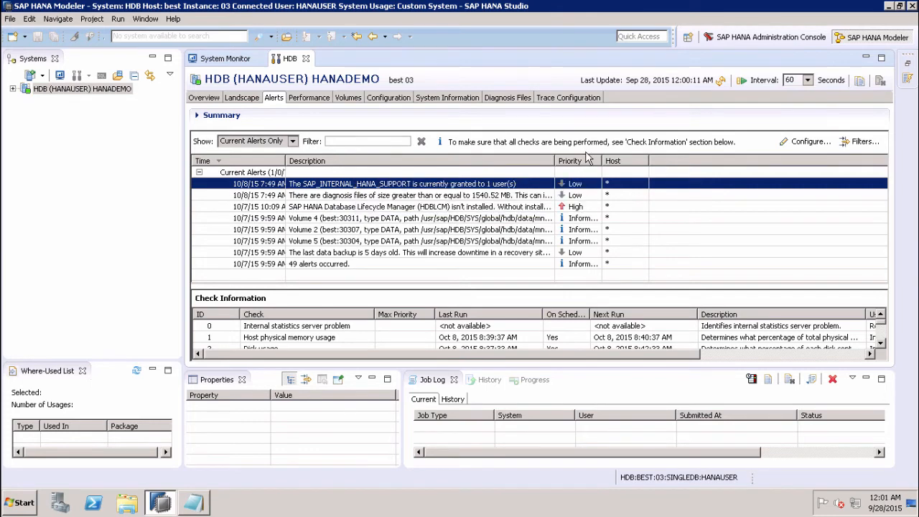
{"action": "mouse_move", "coordinate": [594, 189]}
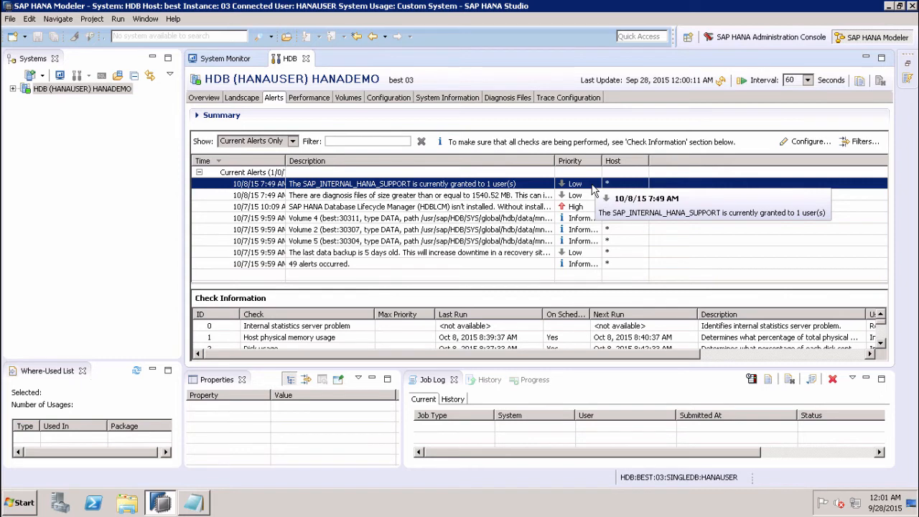
{"action": "mouse_move", "coordinate": [72, 89]}
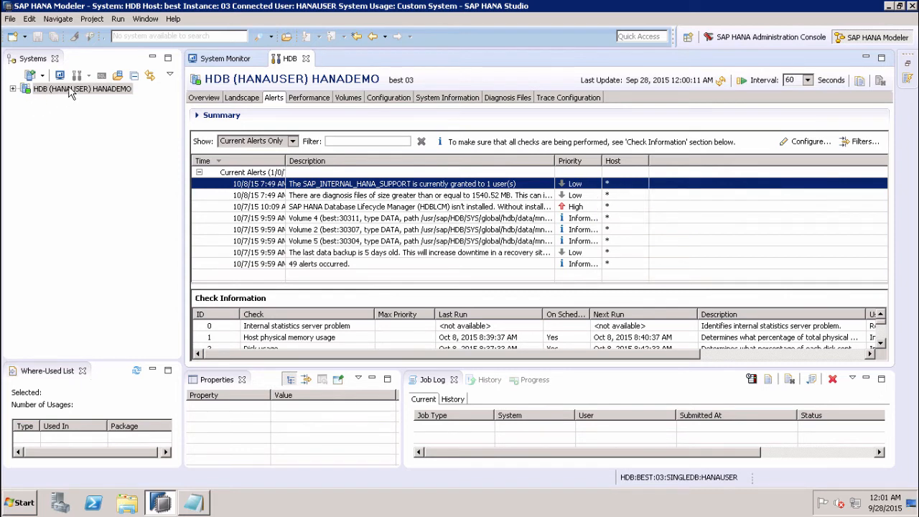
{"action": "left_click", "coordinate": [82, 89]}
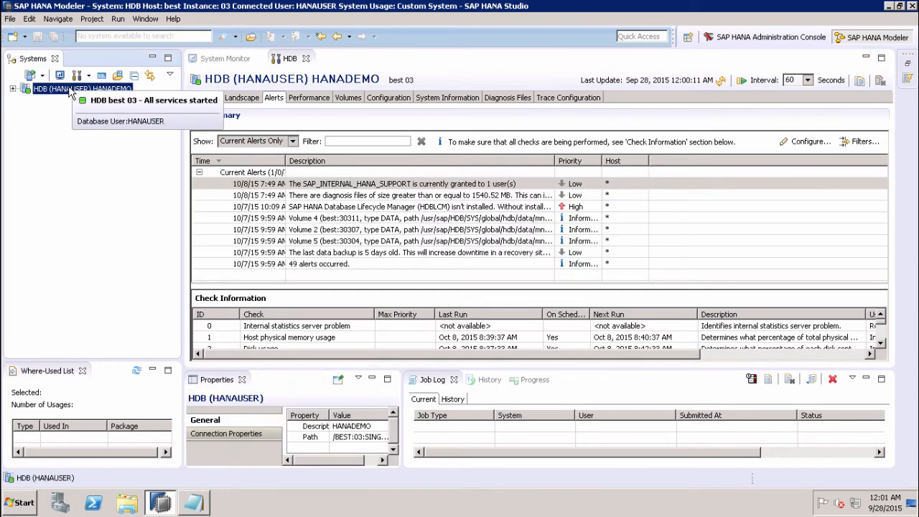
{"action": "right_click", "coordinate": [80, 89]}
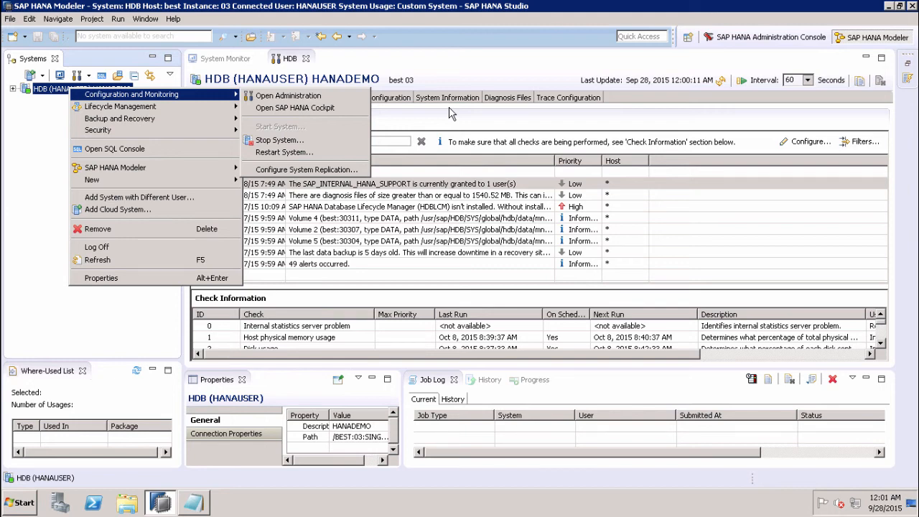
{"action": "mouse_move", "coordinate": [524, 122]}
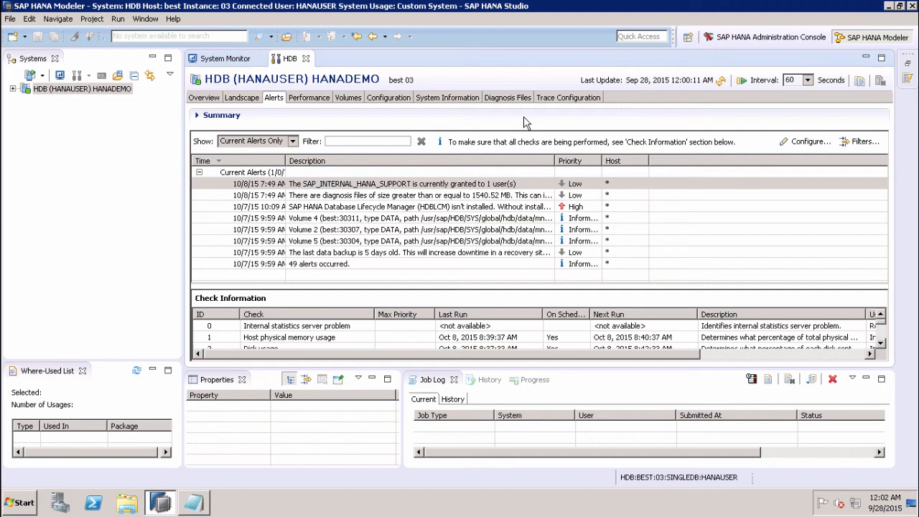
{"action": "mouse_move", "coordinate": [204, 103]}
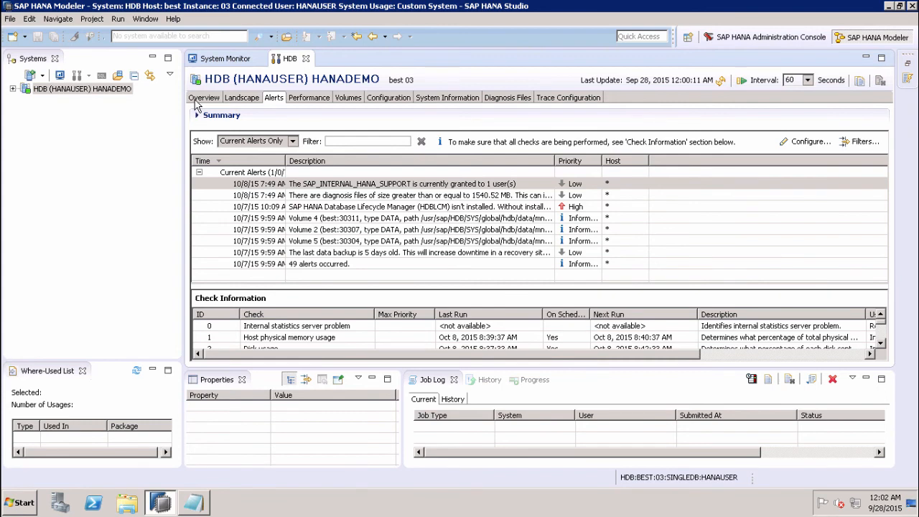
{"action": "left_click", "coordinate": [204, 97]}
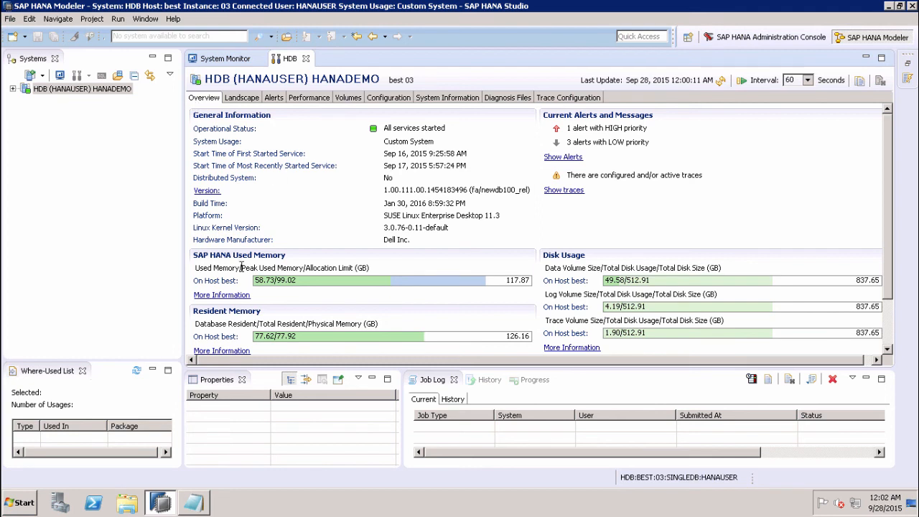
{"action": "mouse_move", "coordinate": [256, 321]}
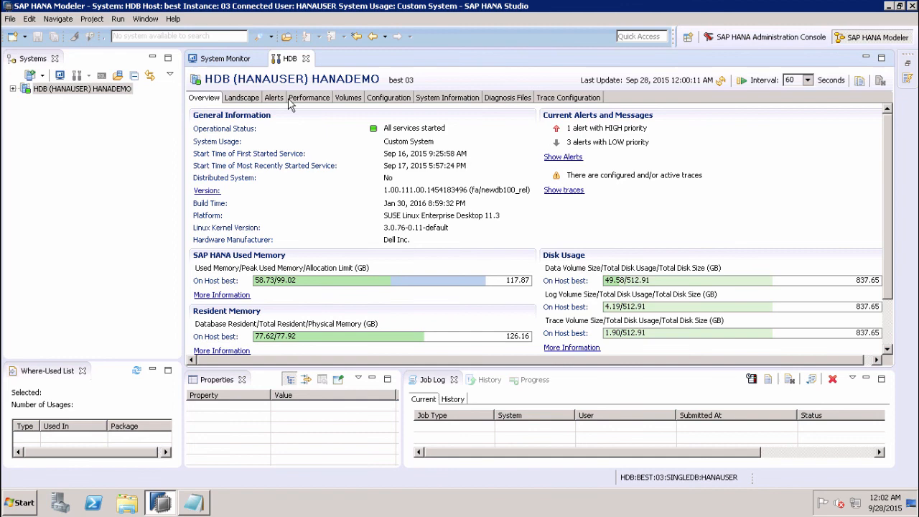
{"action": "left_click", "coordinate": [273, 98]}
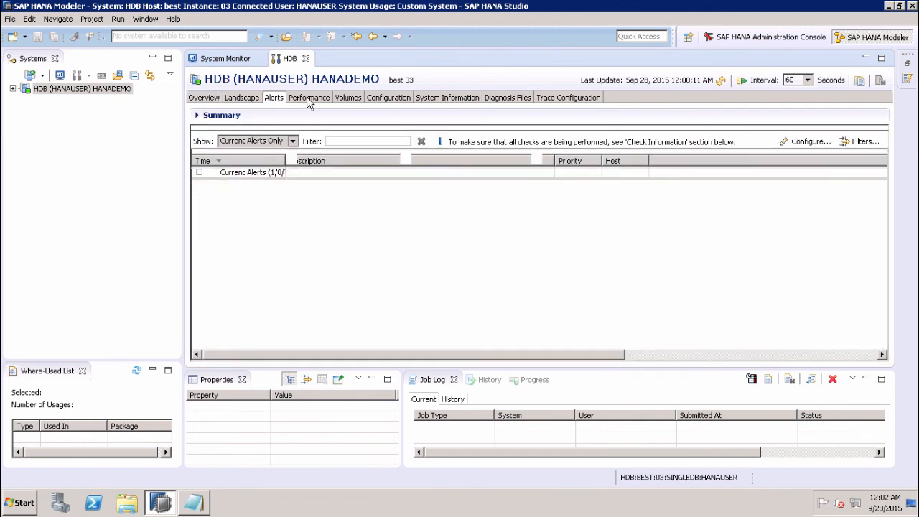
Show the HDB system's Performance page listing active threads per service.
{"action": "left_click", "coordinate": [309, 97]}
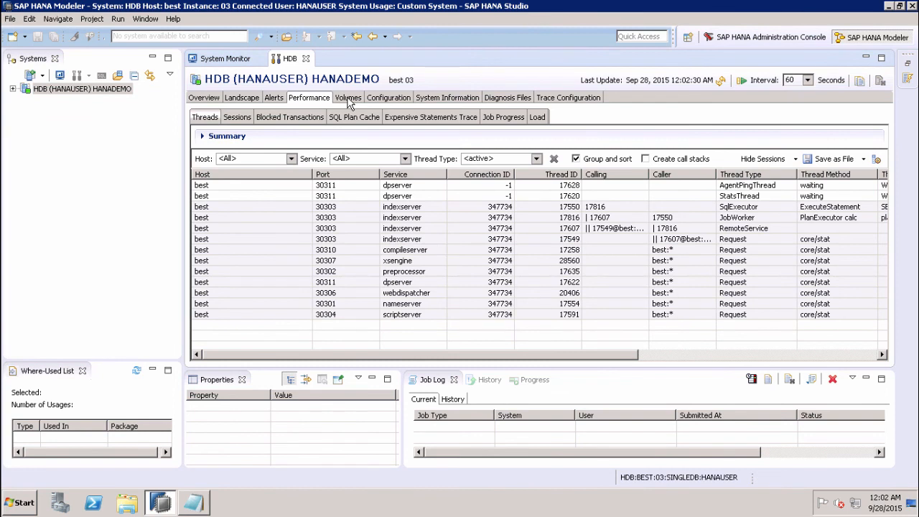
{"action": "mouse_move", "coordinate": [382, 104]}
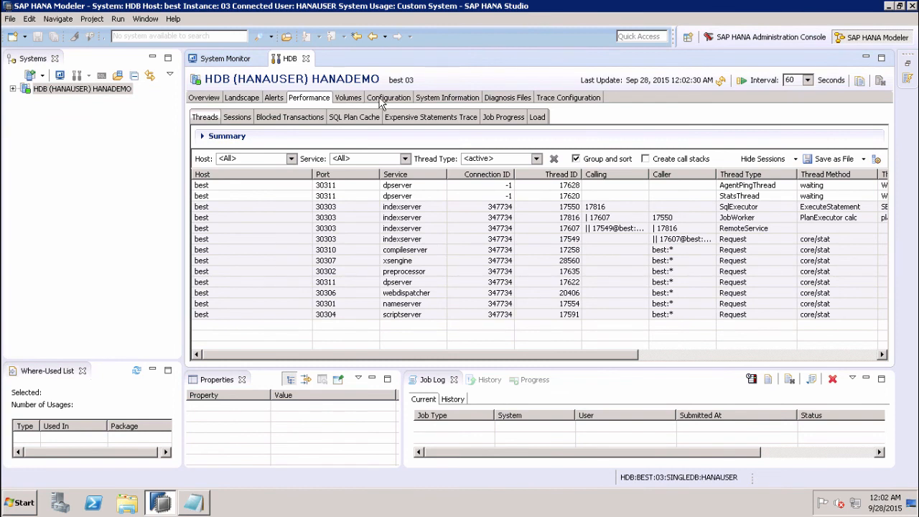
{"action": "mouse_move", "coordinate": [503, 30]}
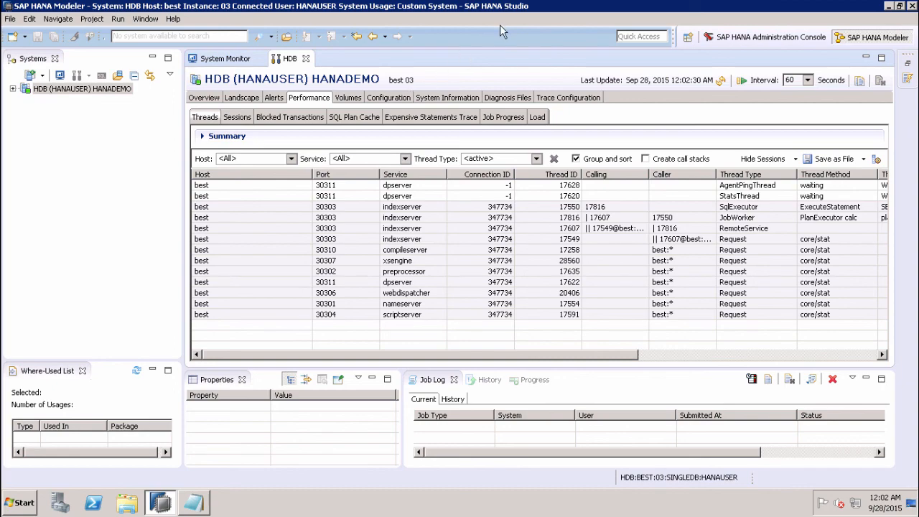